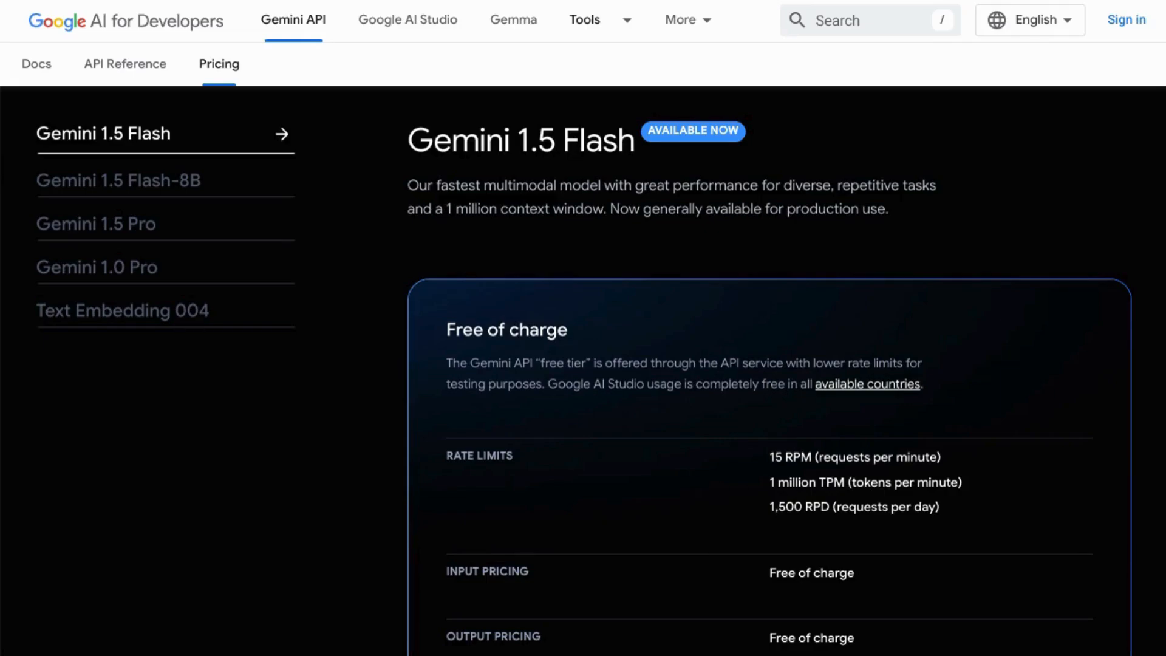
pyautogui.moveTo(448, 488)
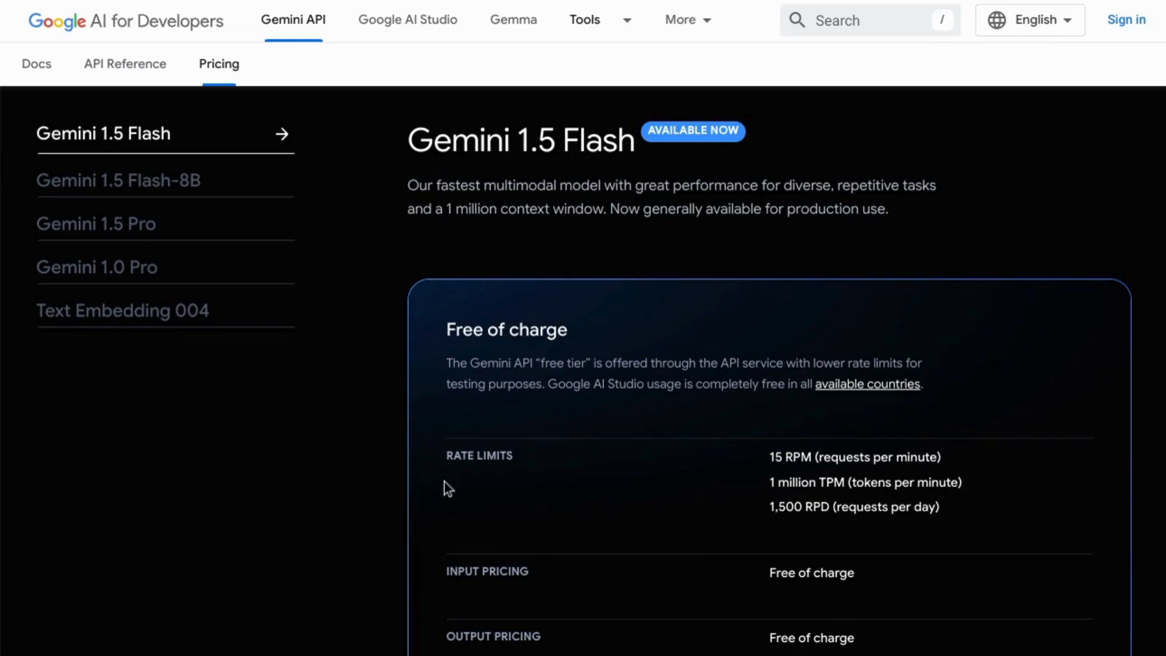
pyautogui.moveTo(202, 302)
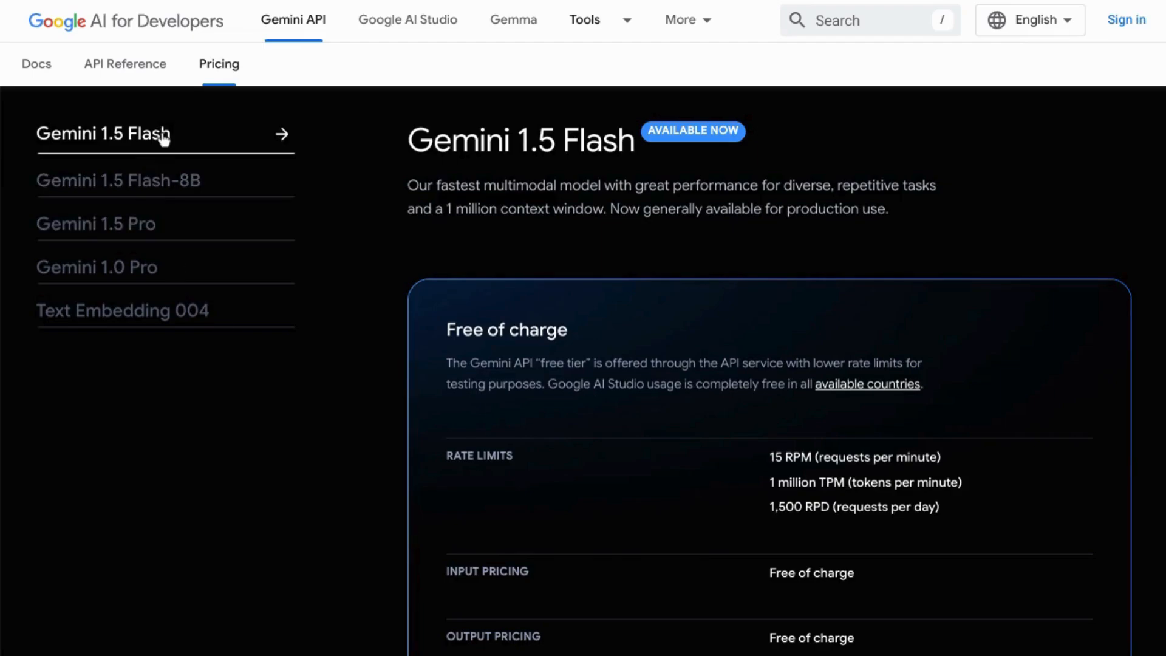
pyautogui.moveTo(195, 190)
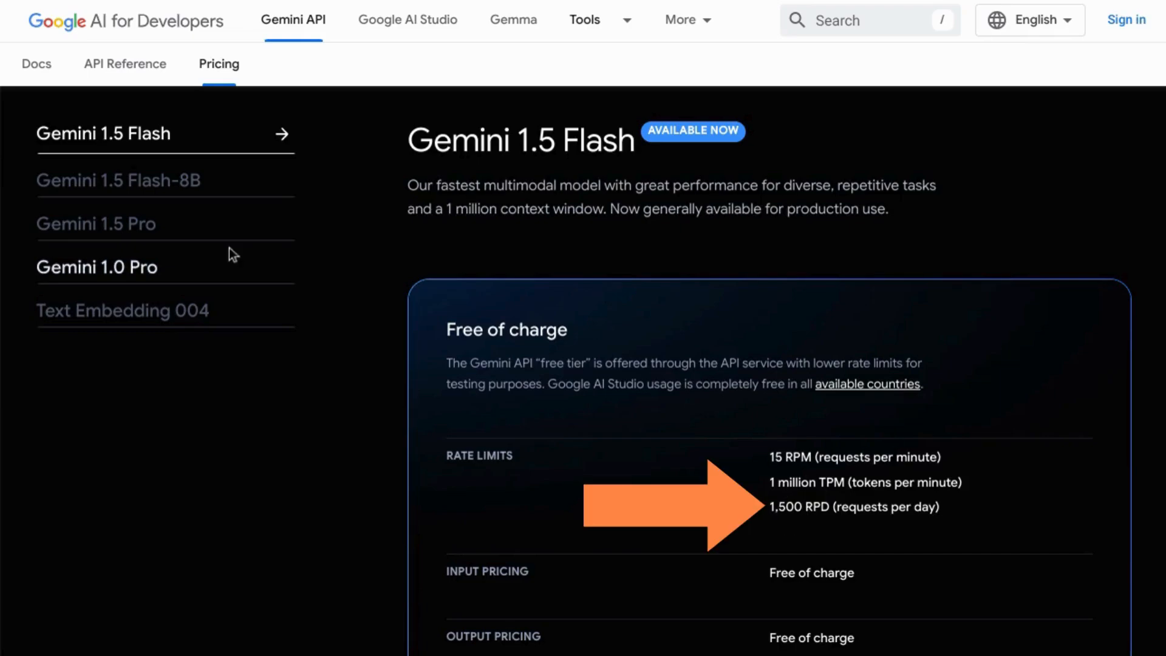
# Switch from the Gemini 1.5 Flash pricing page to the Google AI Studio tab.
pyautogui.click(94, 223)
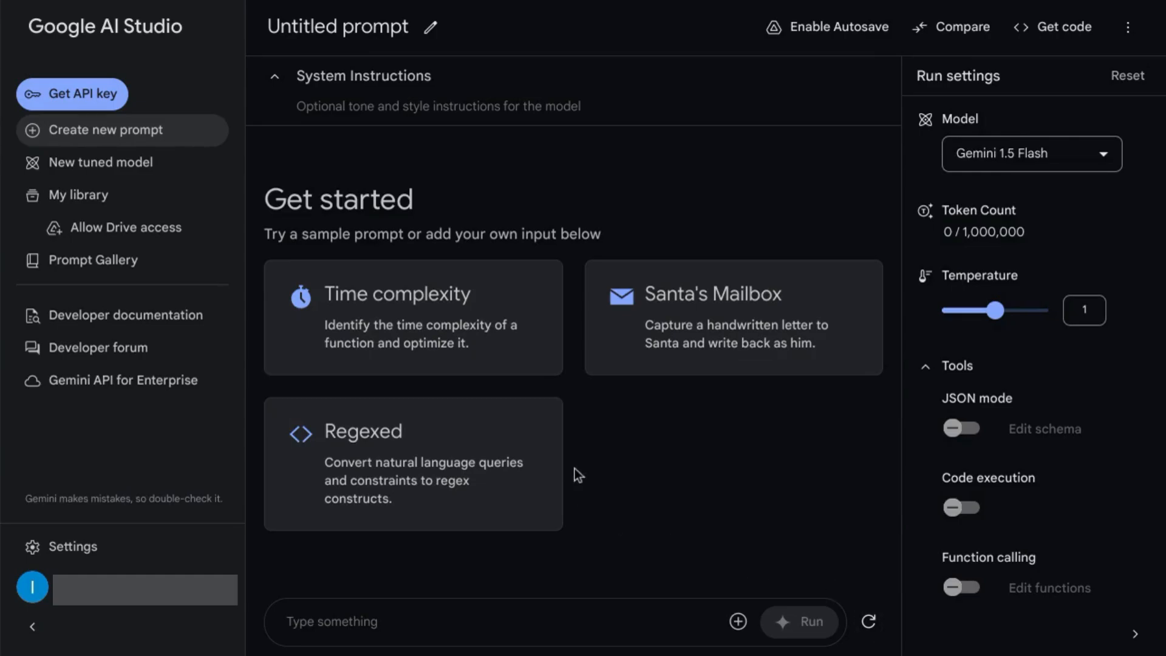
pyautogui.moveTo(392, 237)
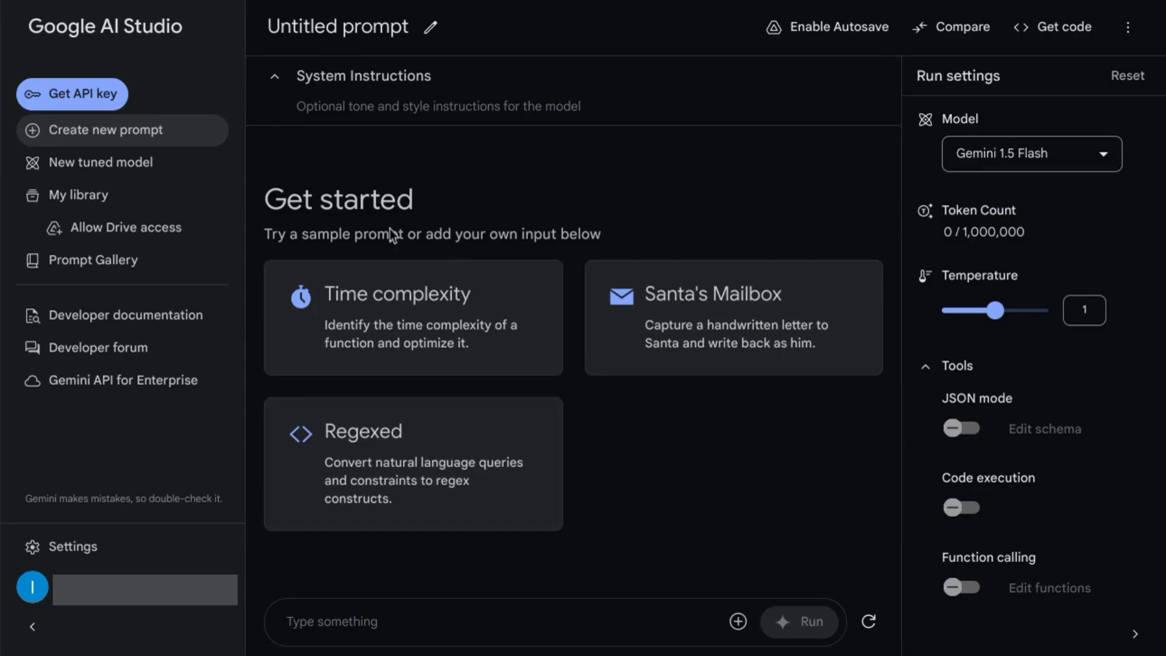
pyautogui.moveTo(81, 93)
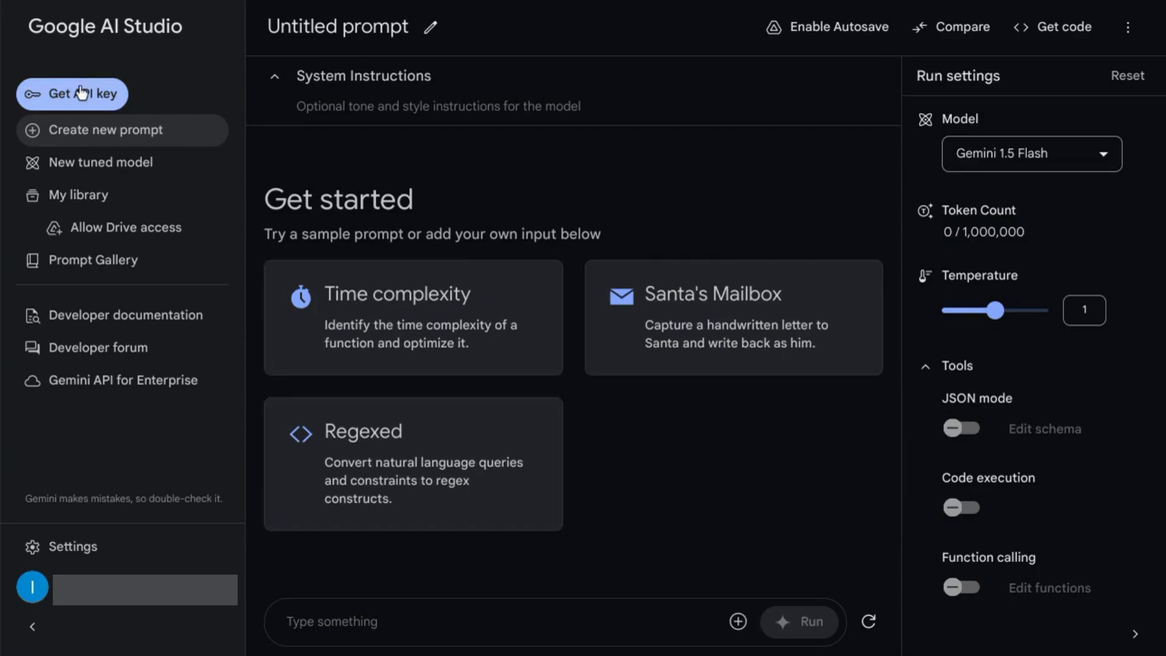
# Go to the API keys page via Get API key in the sidebar.
pyautogui.click(72, 93)
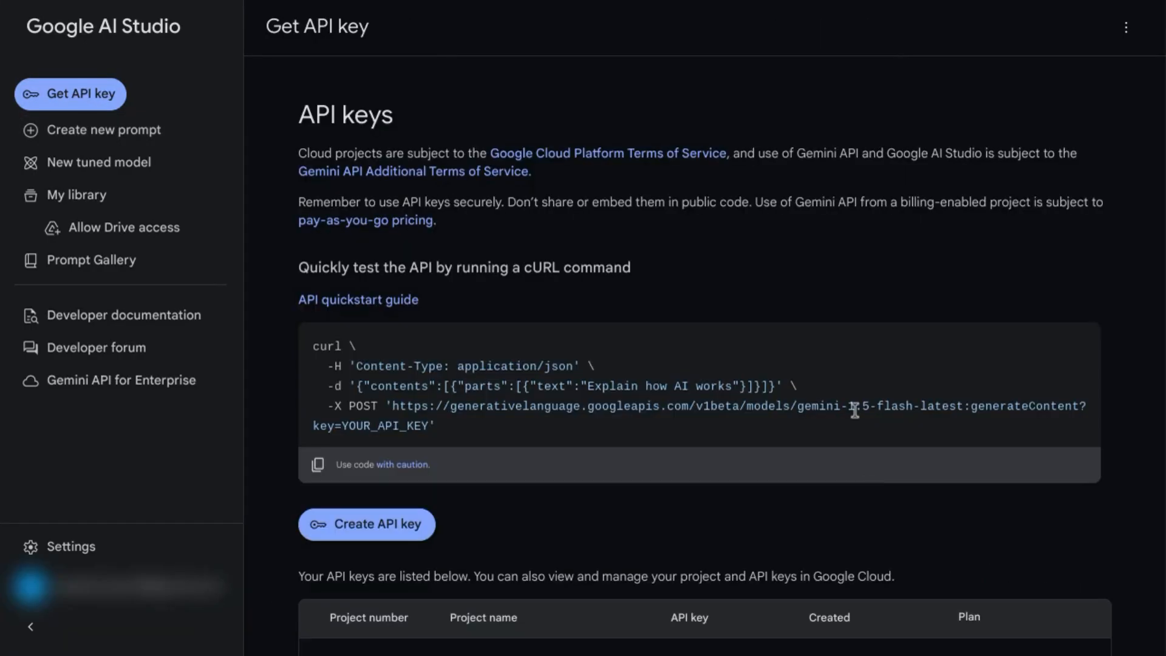
pyautogui.moveTo(592, 253)
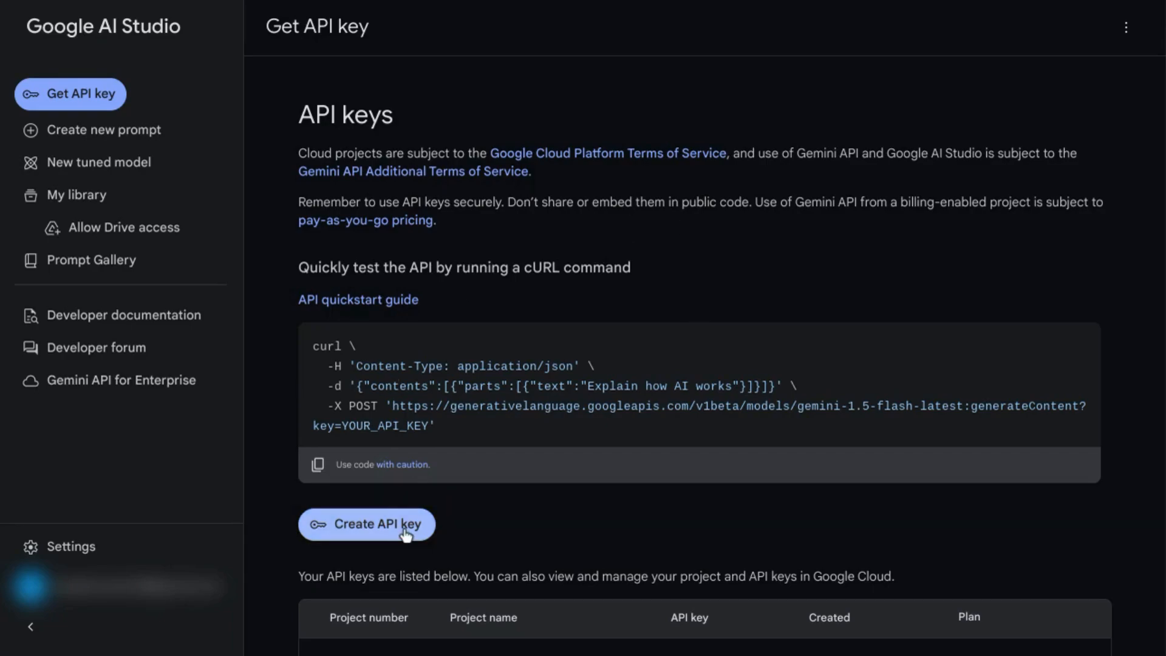
# Create an API key in the existing 'Gemini API' project and copy it.
pyautogui.click(365, 525)
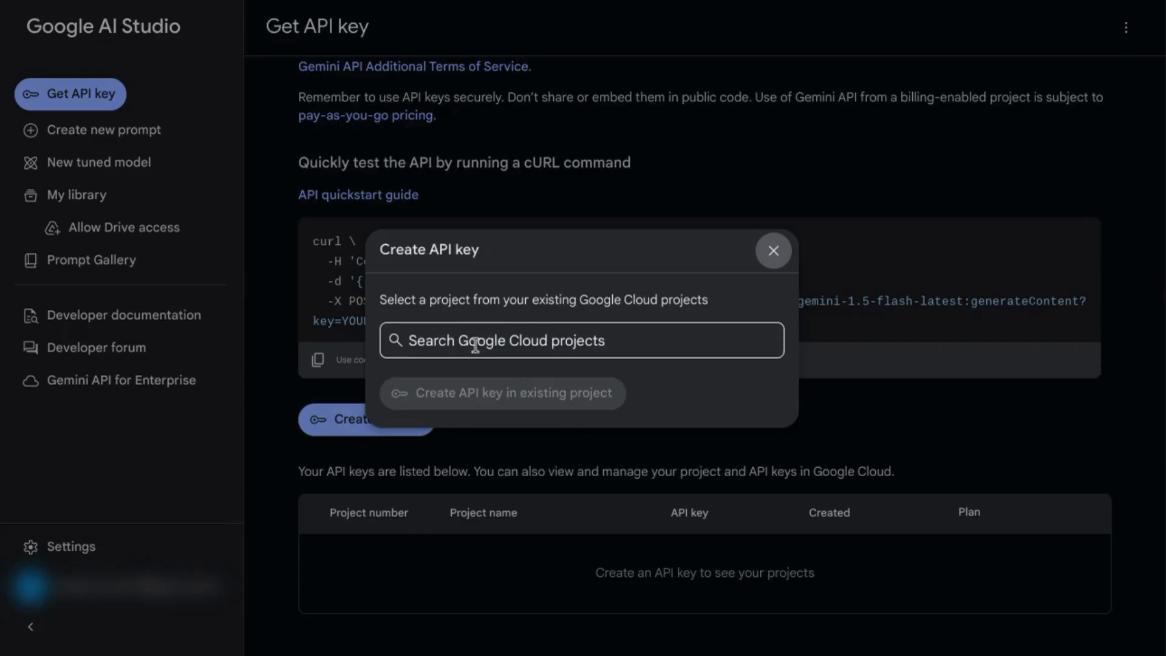
pyautogui.write('Gemini API')
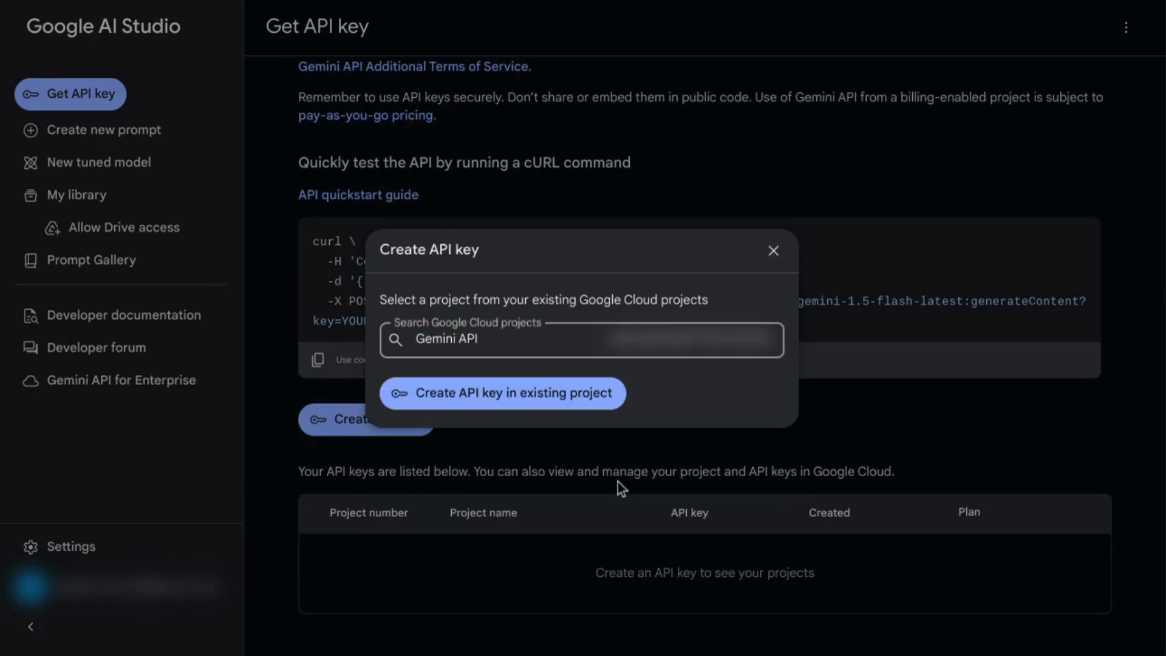
pyautogui.moveTo(483, 402)
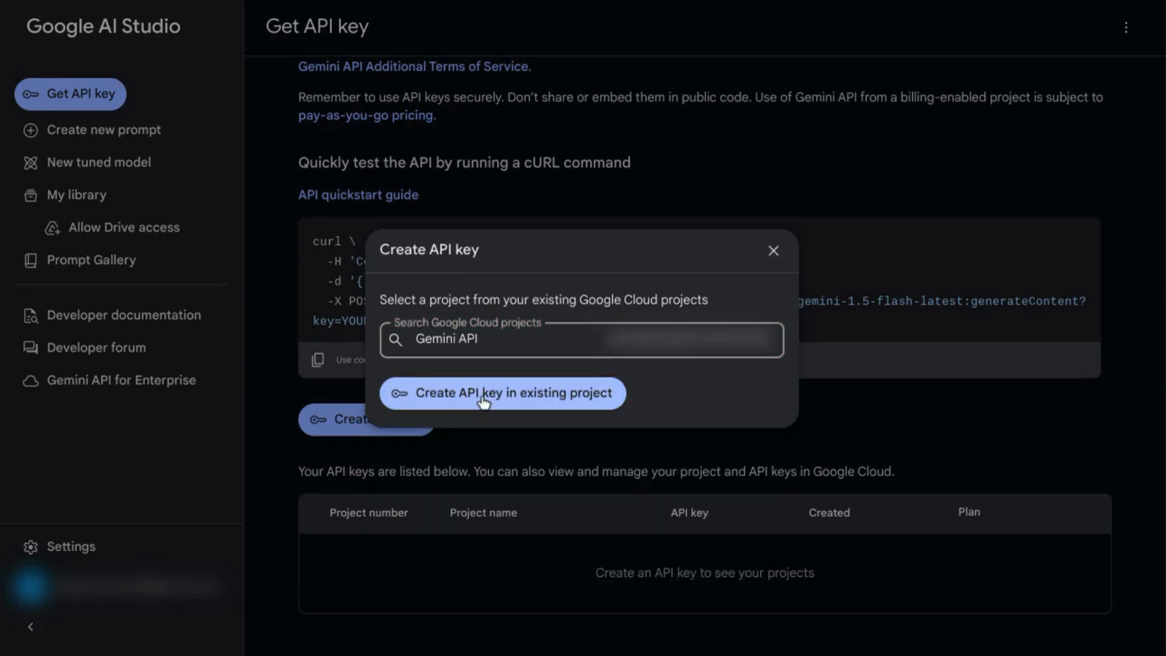
pyautogui.click(502, 392)
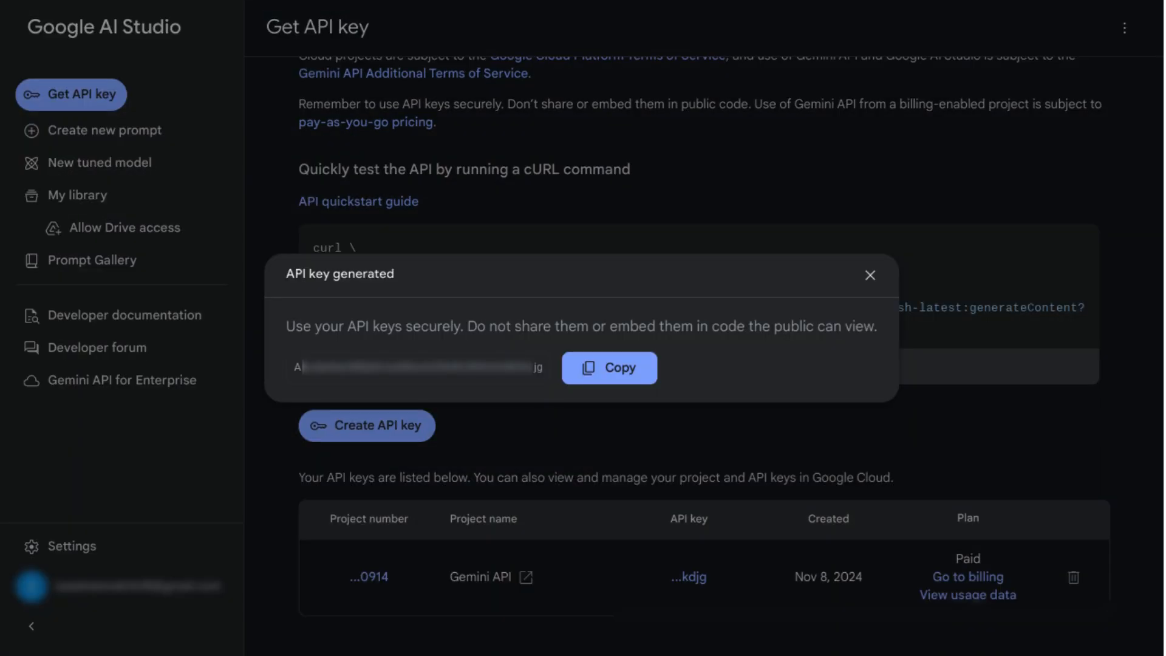
pyautogui.click(870, 275)
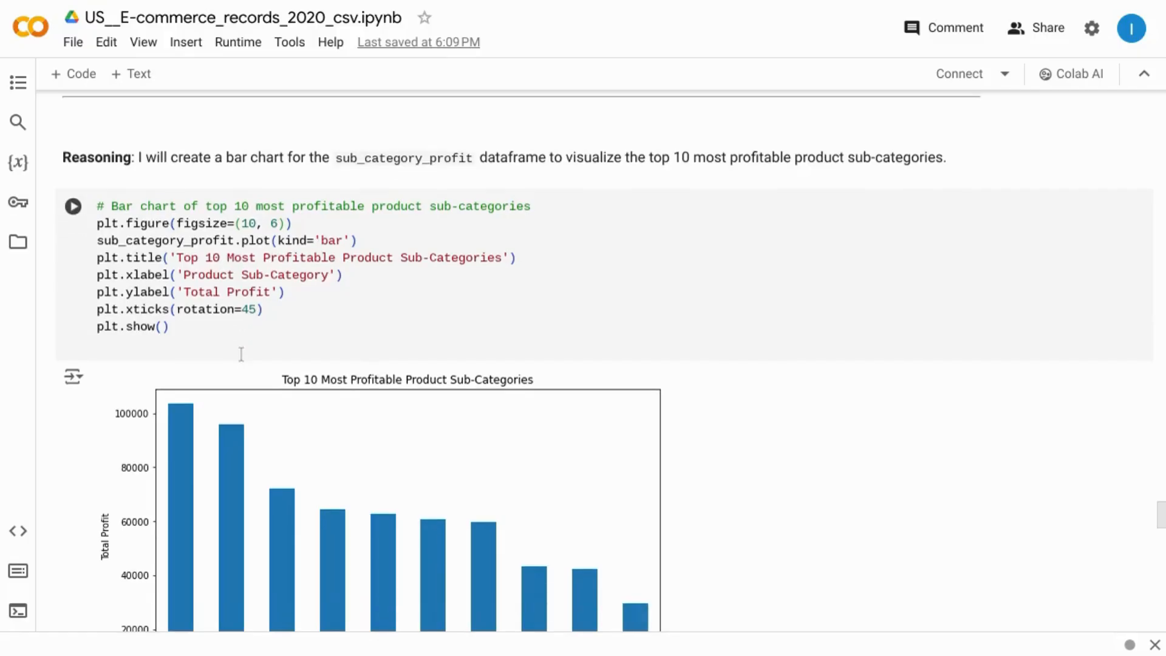
pyautogui.scroll(-3)
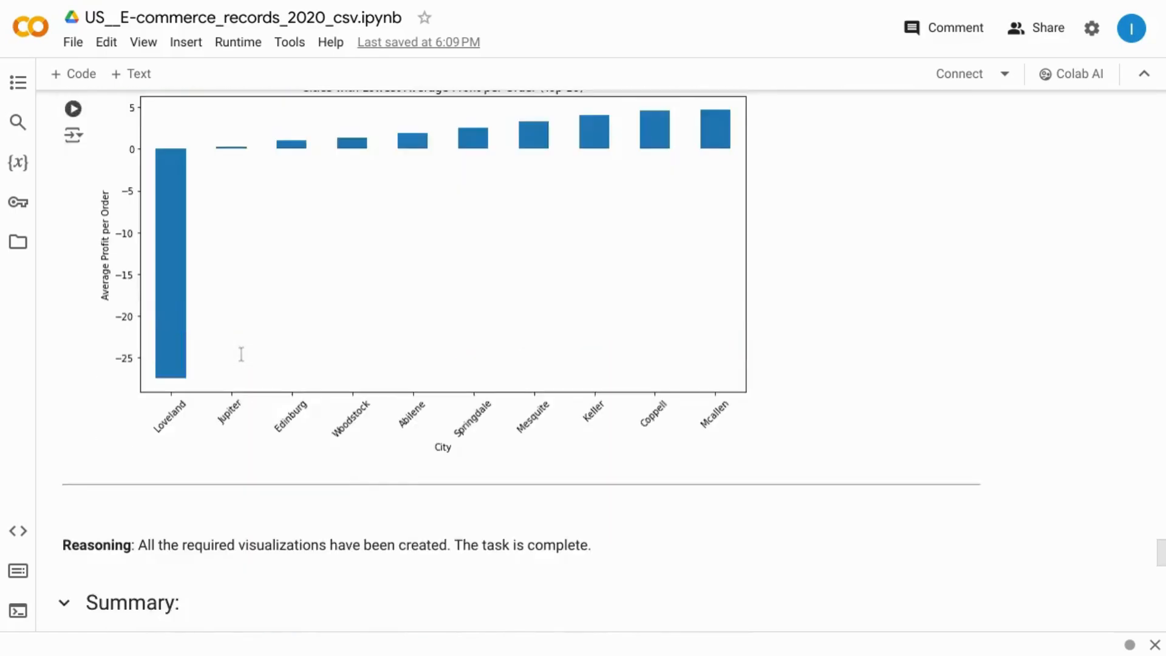
pyautogui.scroll(-3)
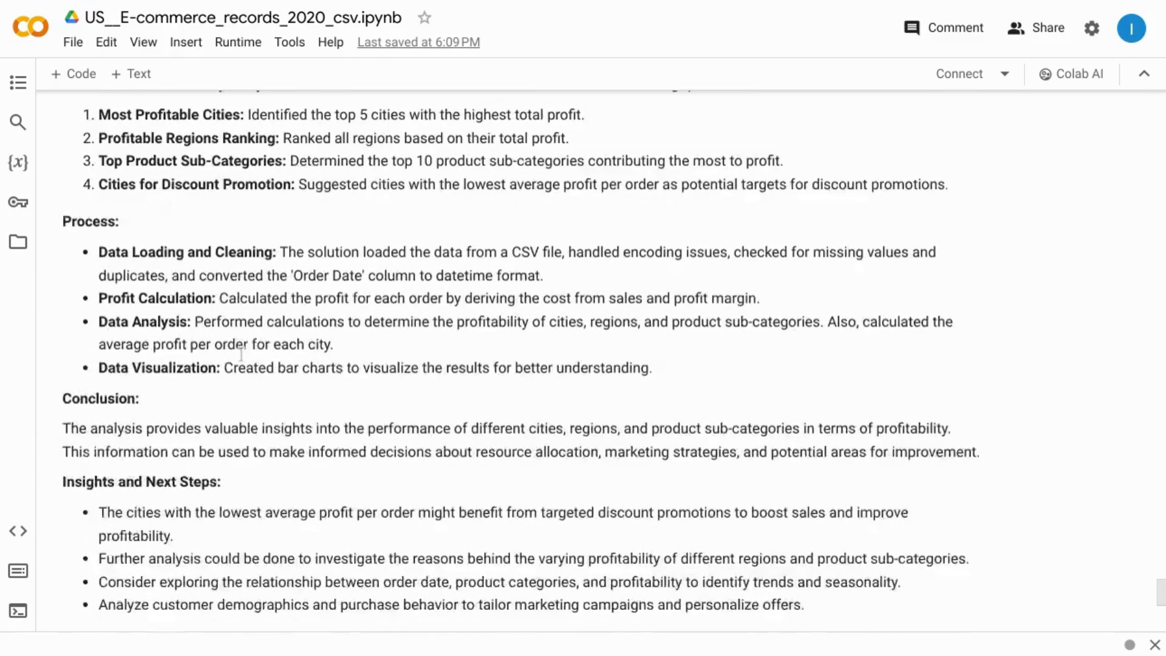